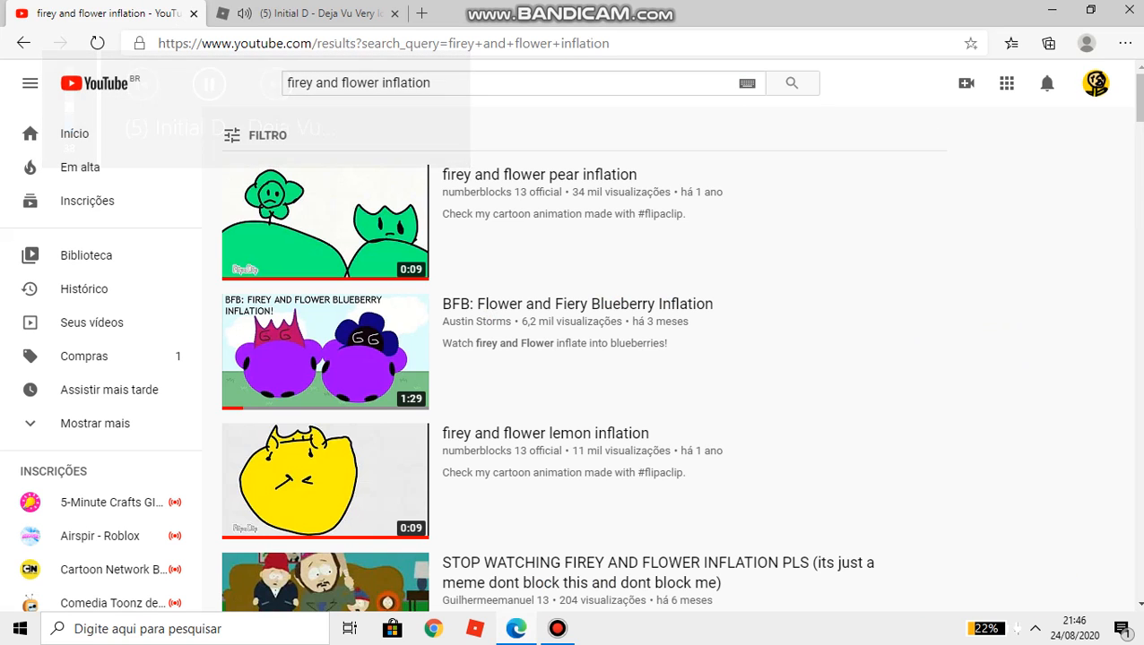
Scroll far down the page, then open the anton pantus channel's uploaded videos
scroll(down, 3)
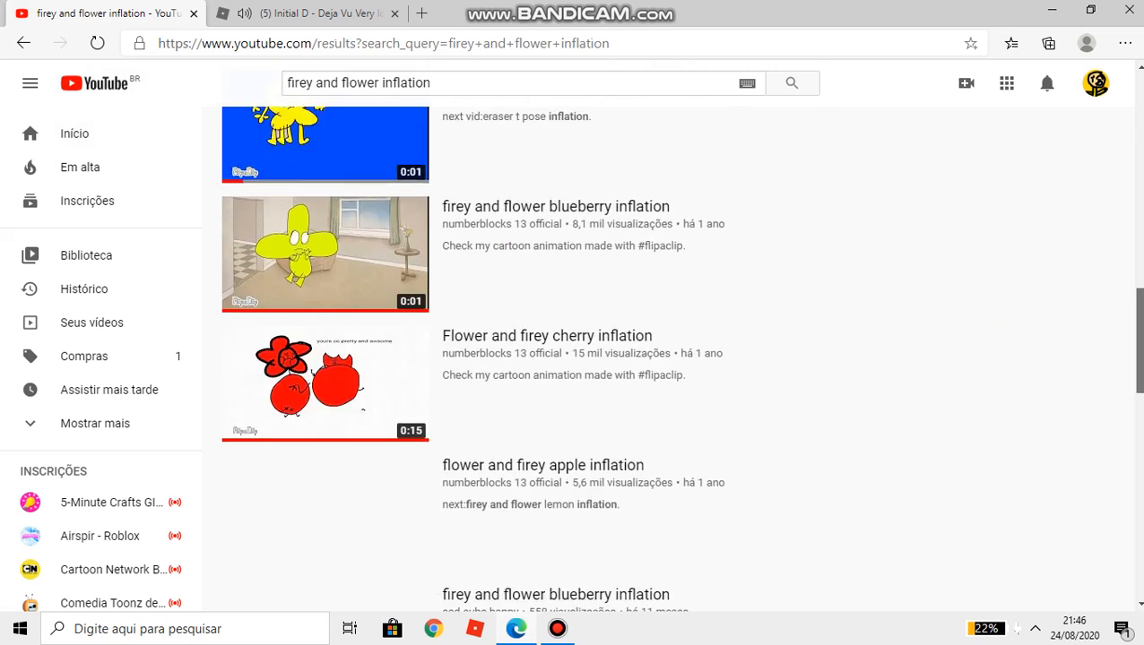
scroll(down, 3)
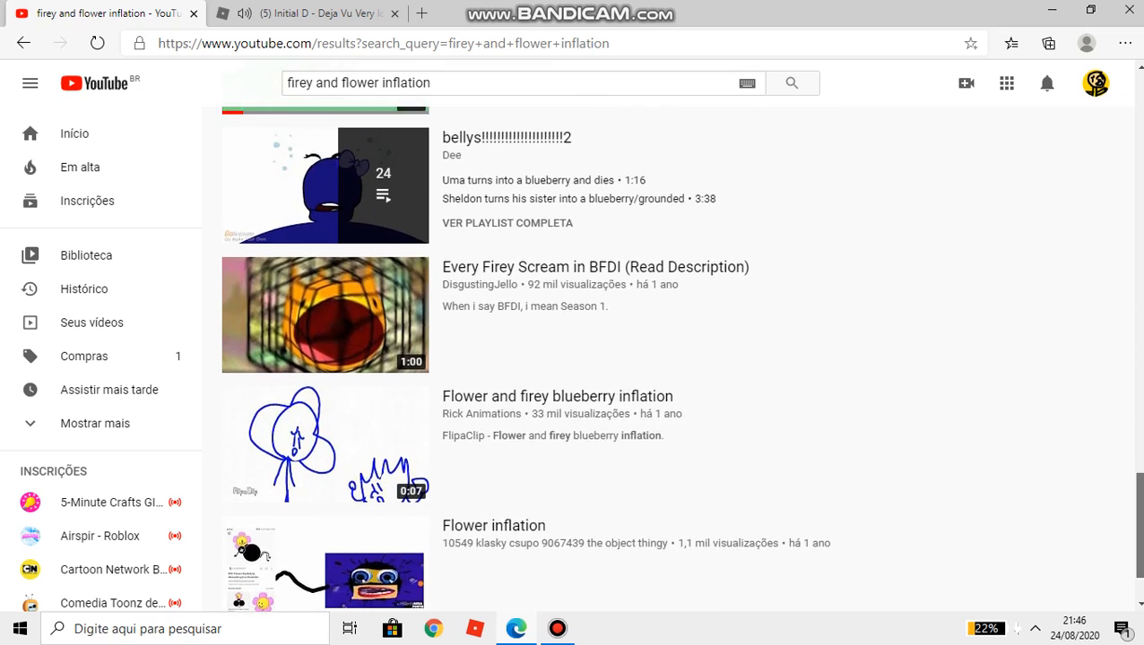
scroll(down, 3)
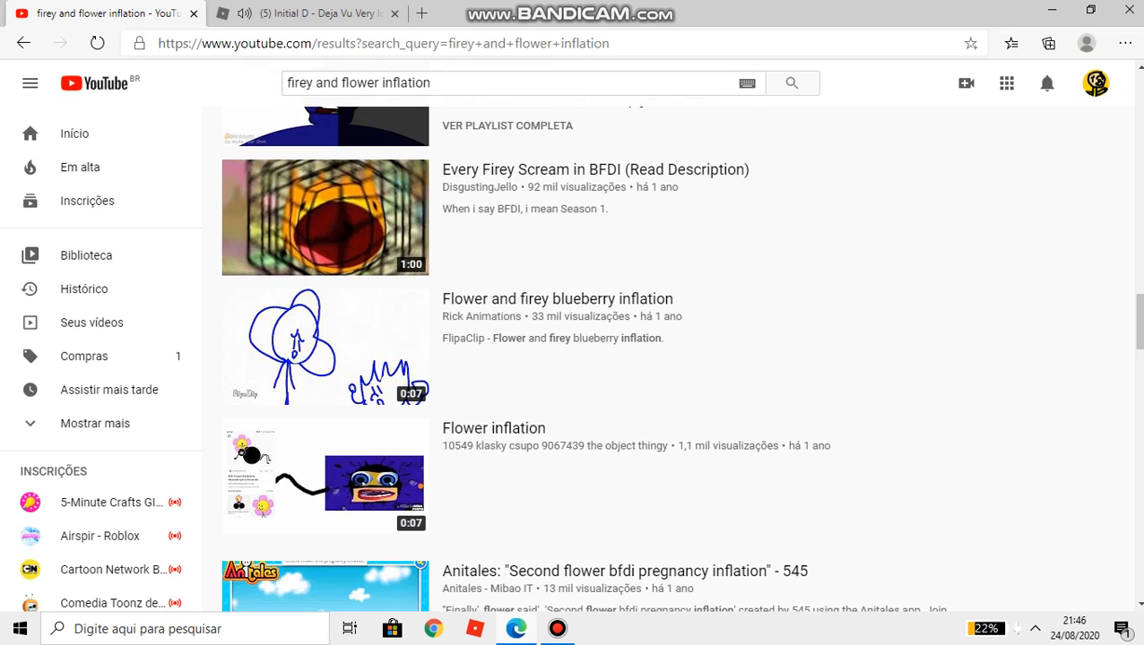
scroll(down, 3)
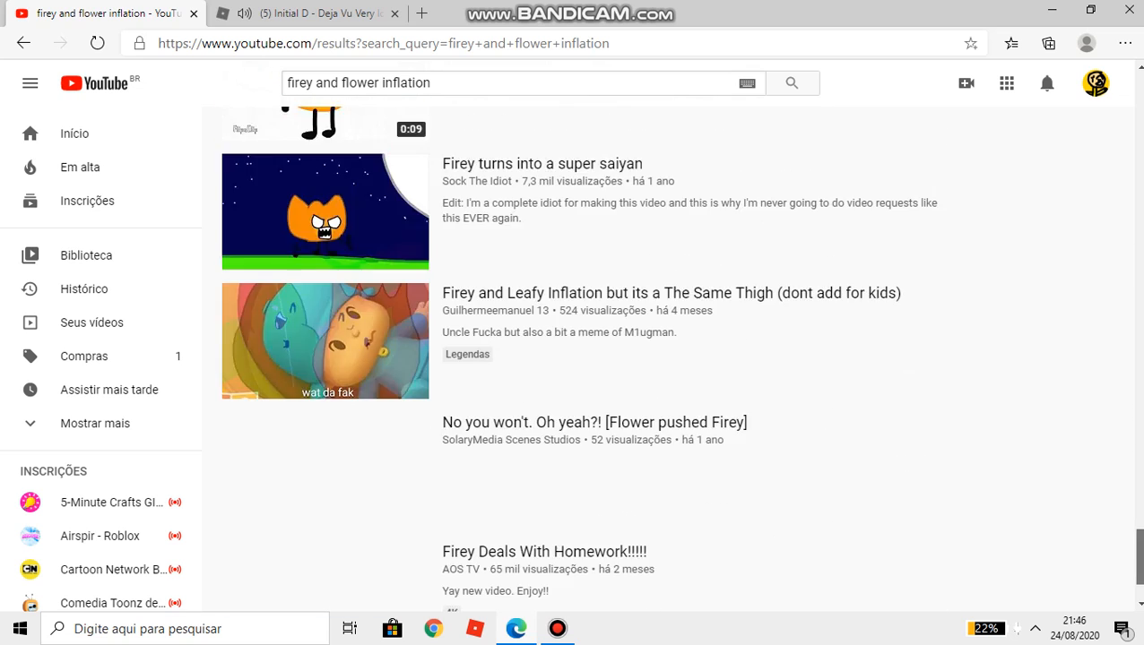
scroll(down, 3)
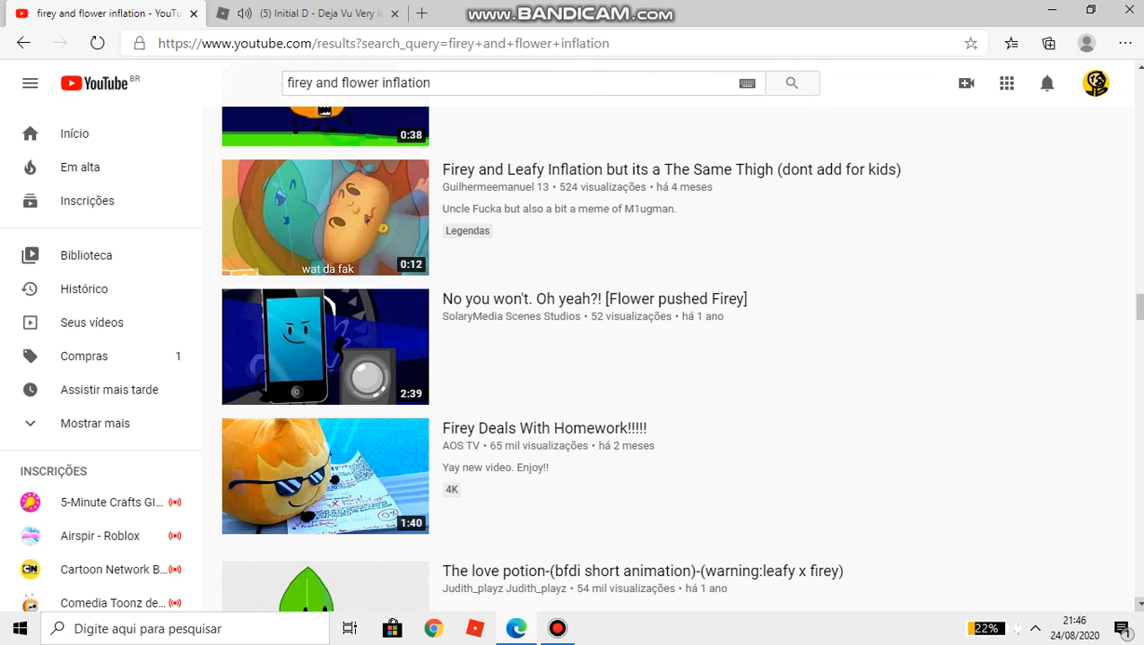
scroll(down, 3)
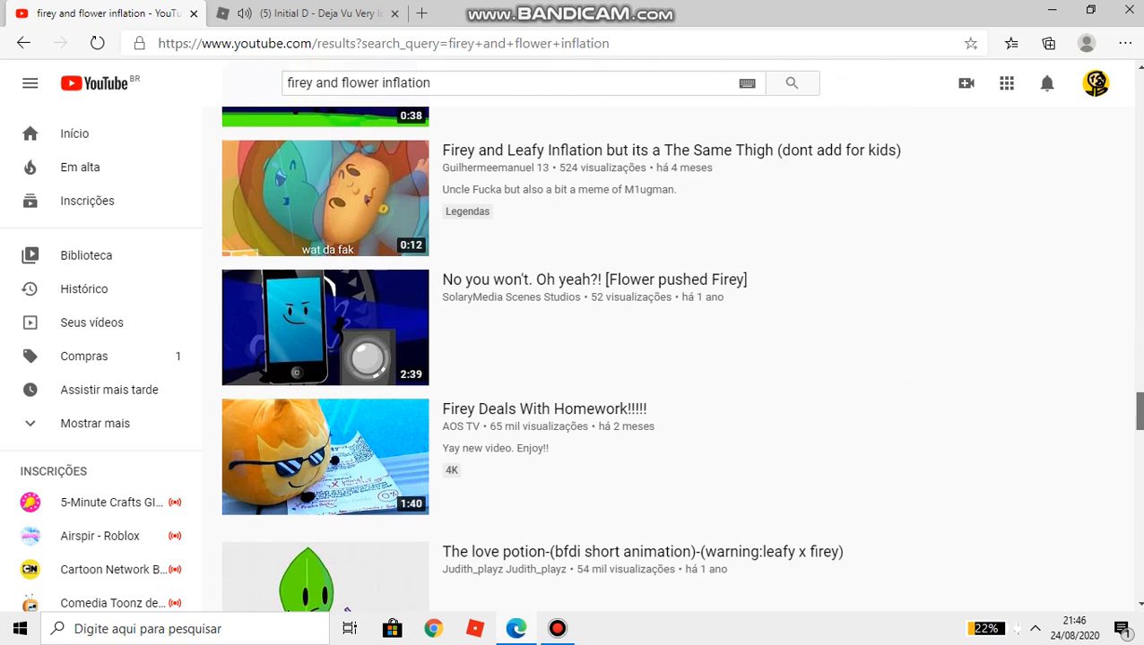
scroll(down, 3)
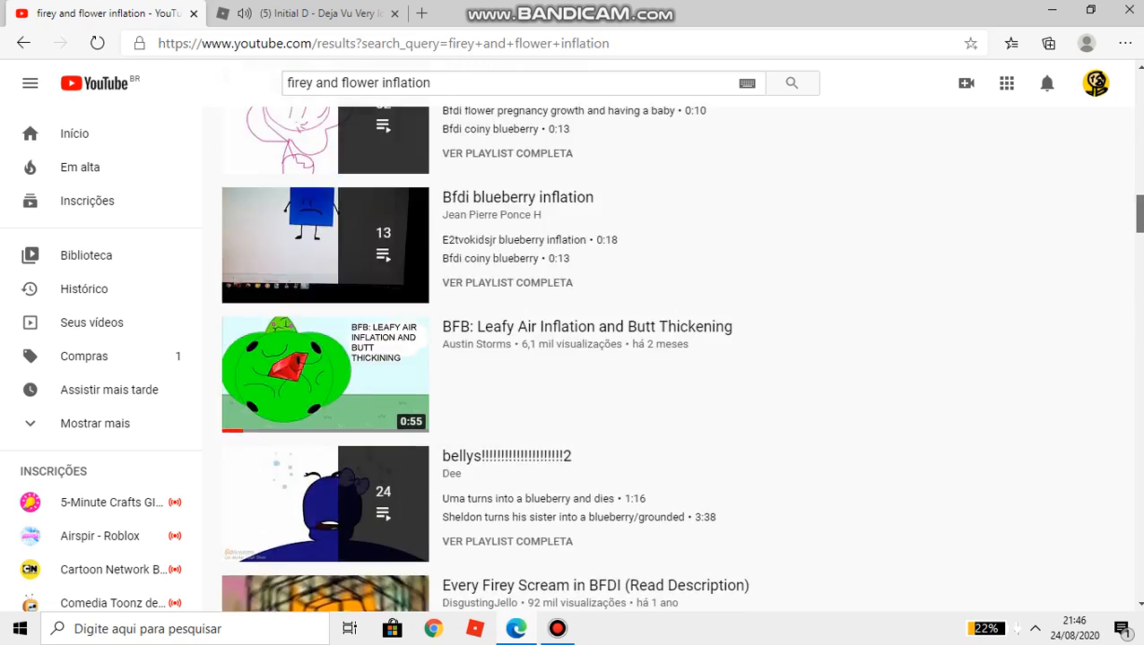
scroll(down, 3)
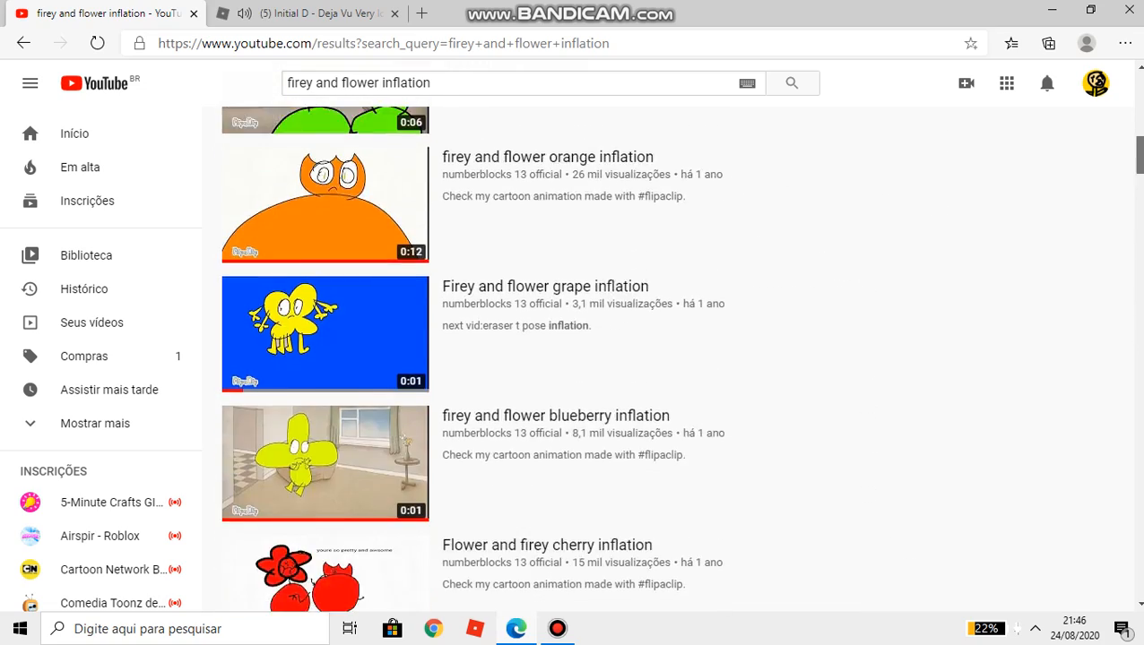
scroll(down, 3)
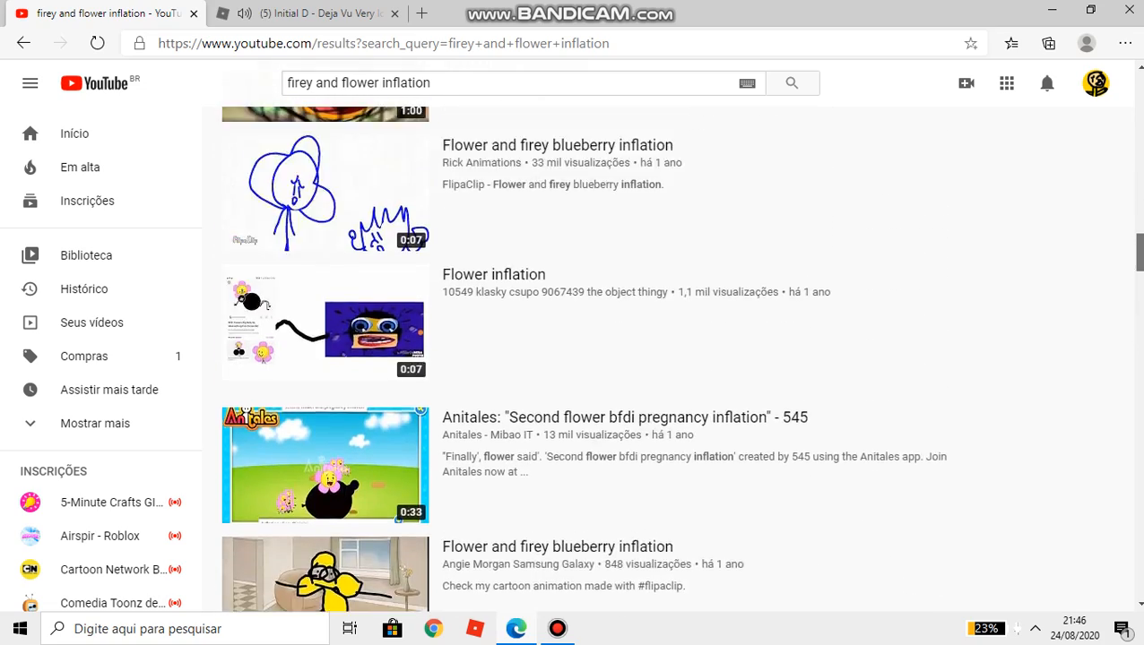
scroll(down, 3)
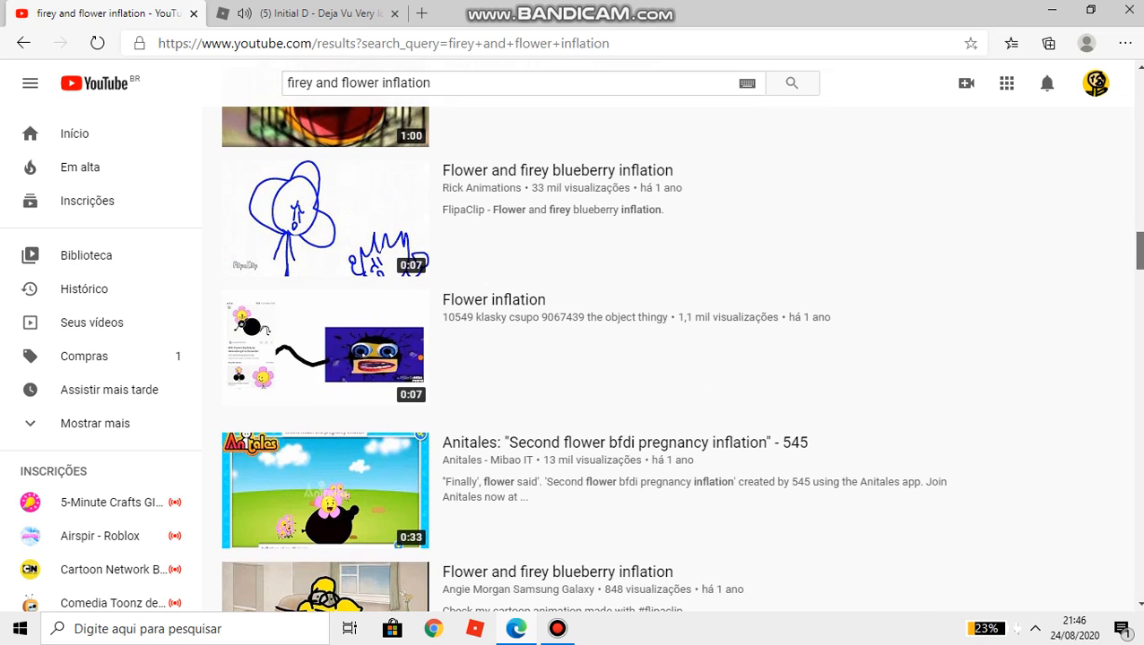
scroll(down, 3)
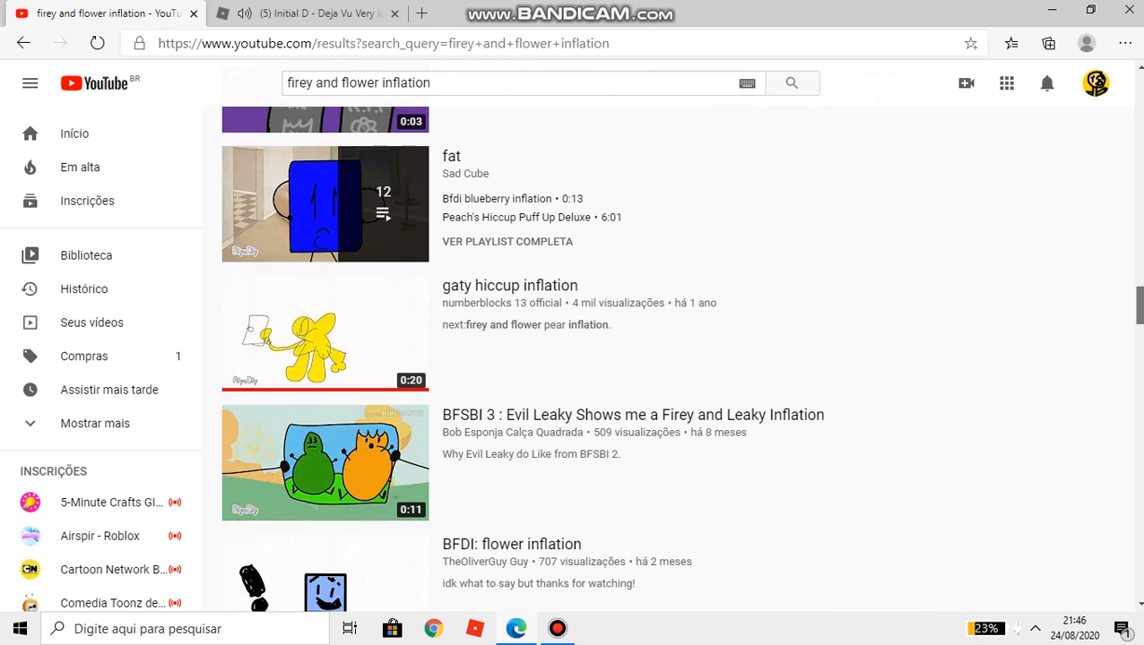
scroll(down, 3)
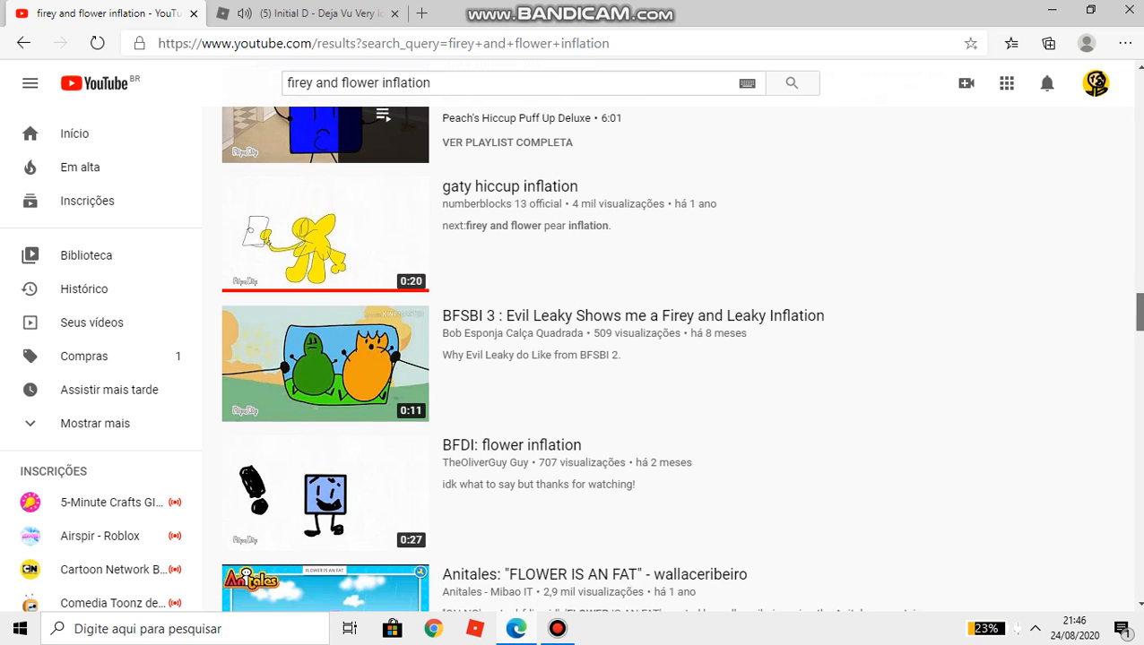
scroll(down, 3)
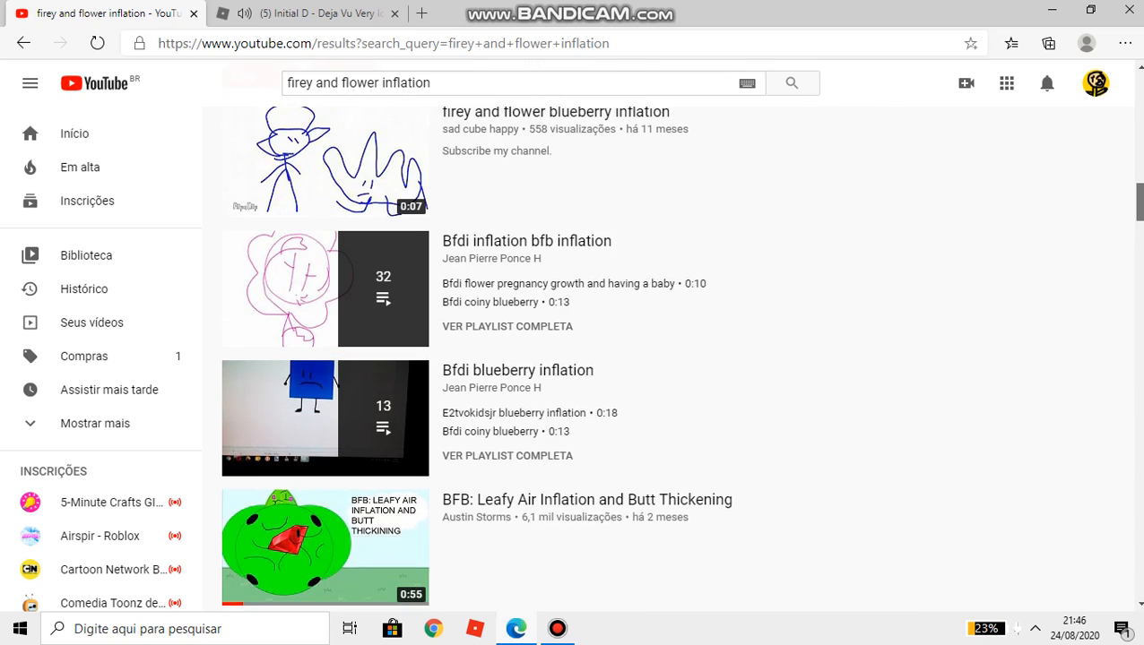
scroll(down, 3)
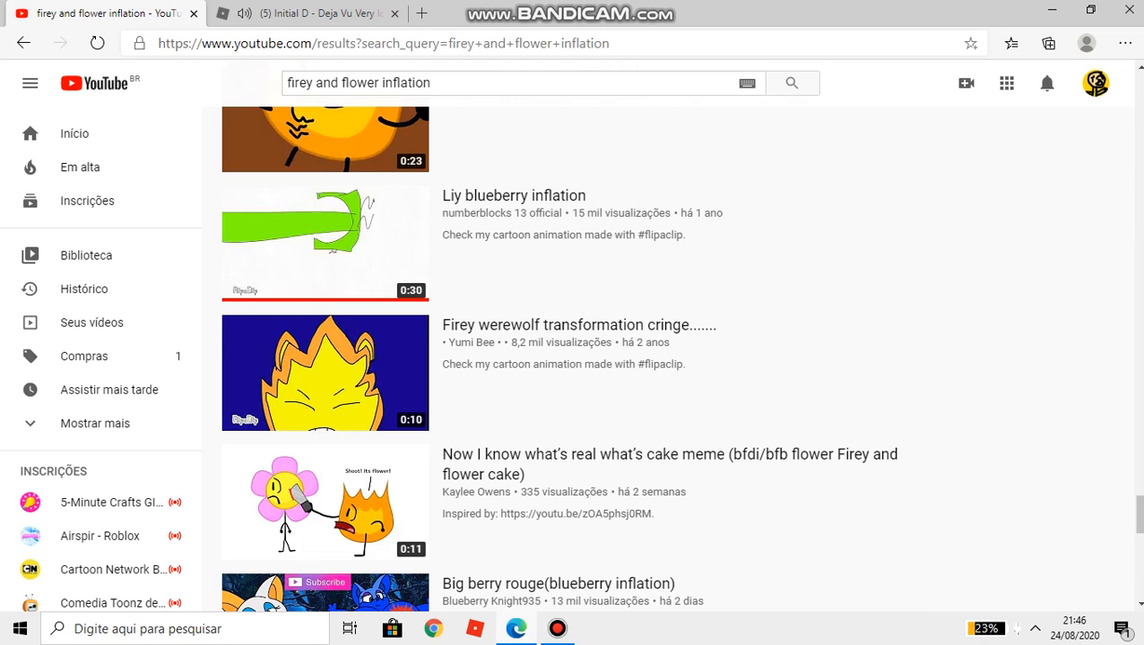
scroll(down, 3)
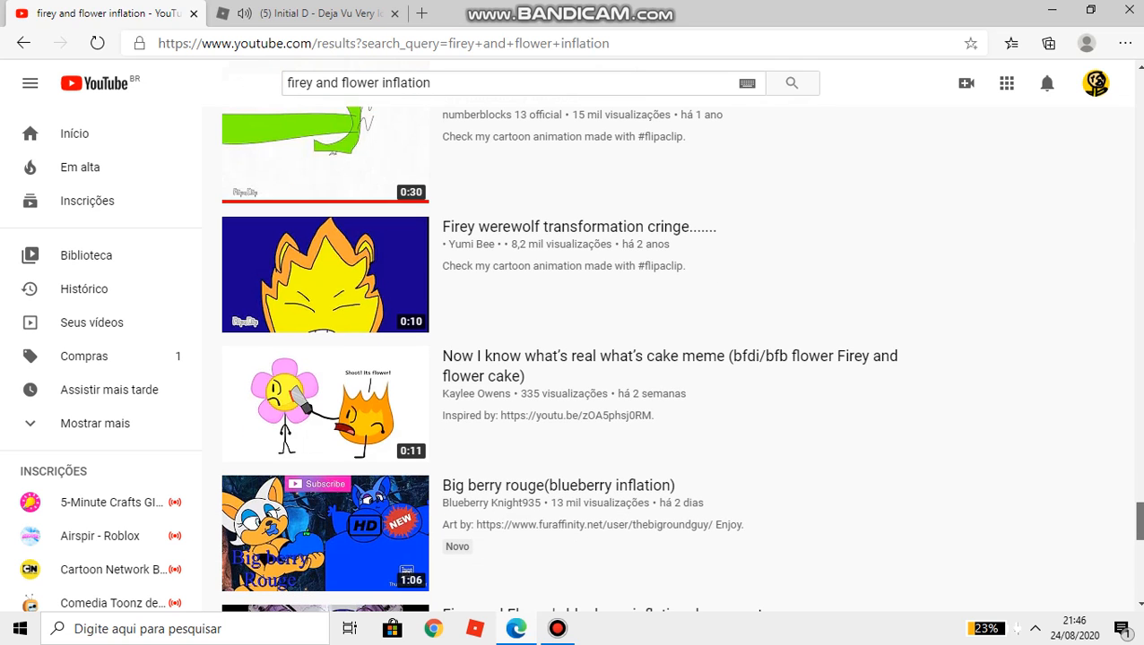
scroll(down, 3)
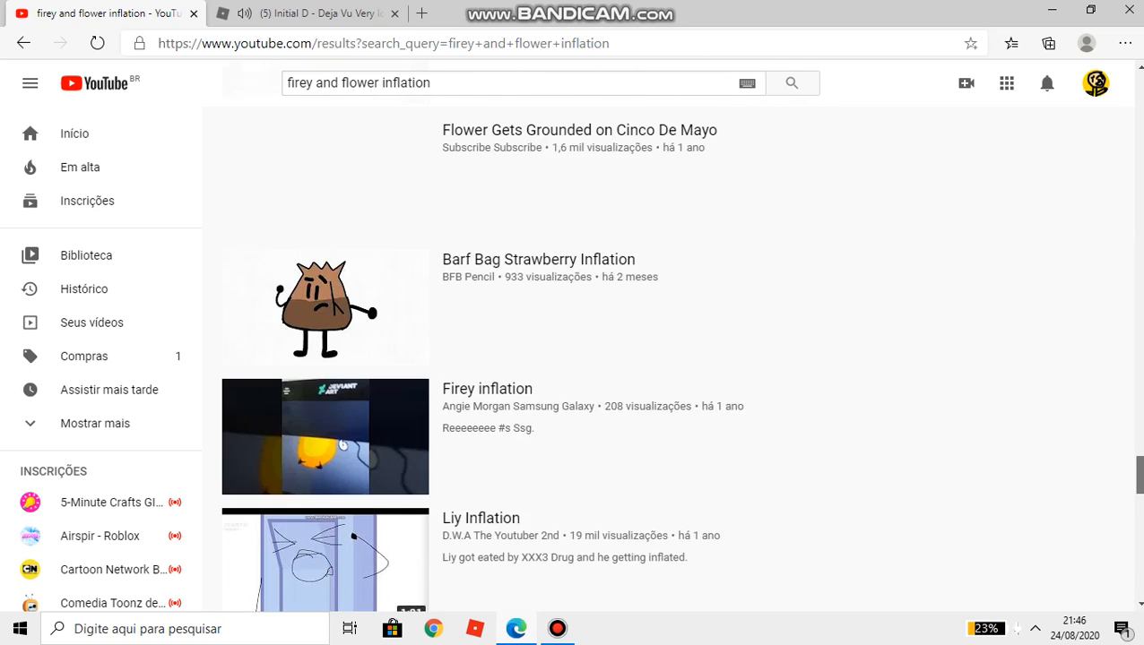
scroll(down, 3)
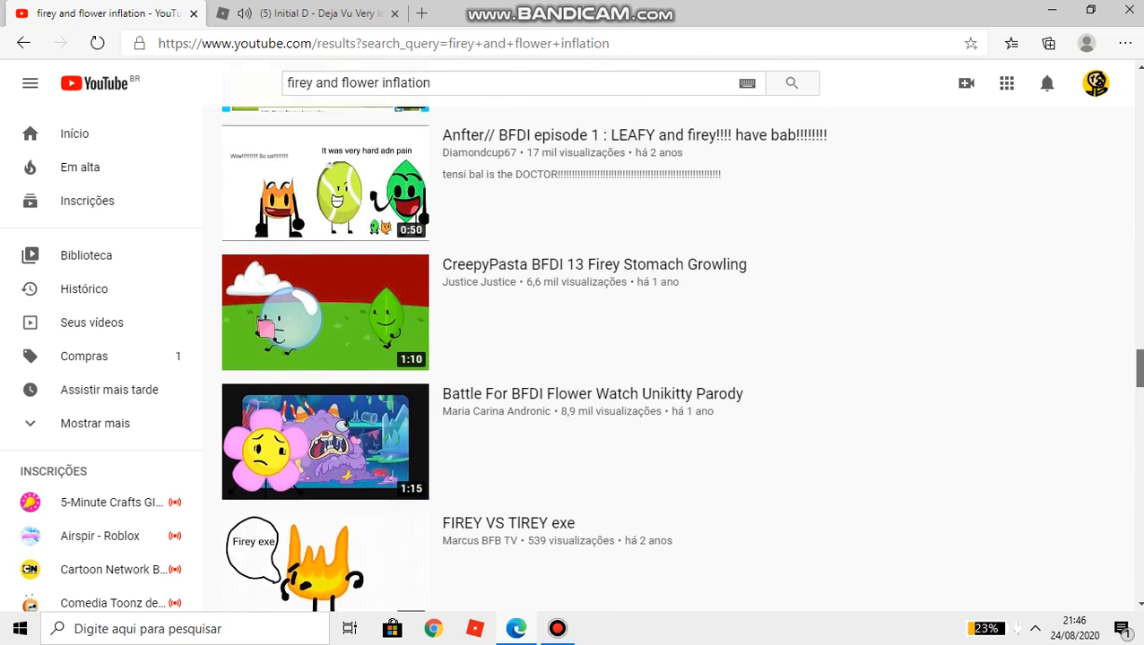
scroll(down, 3)
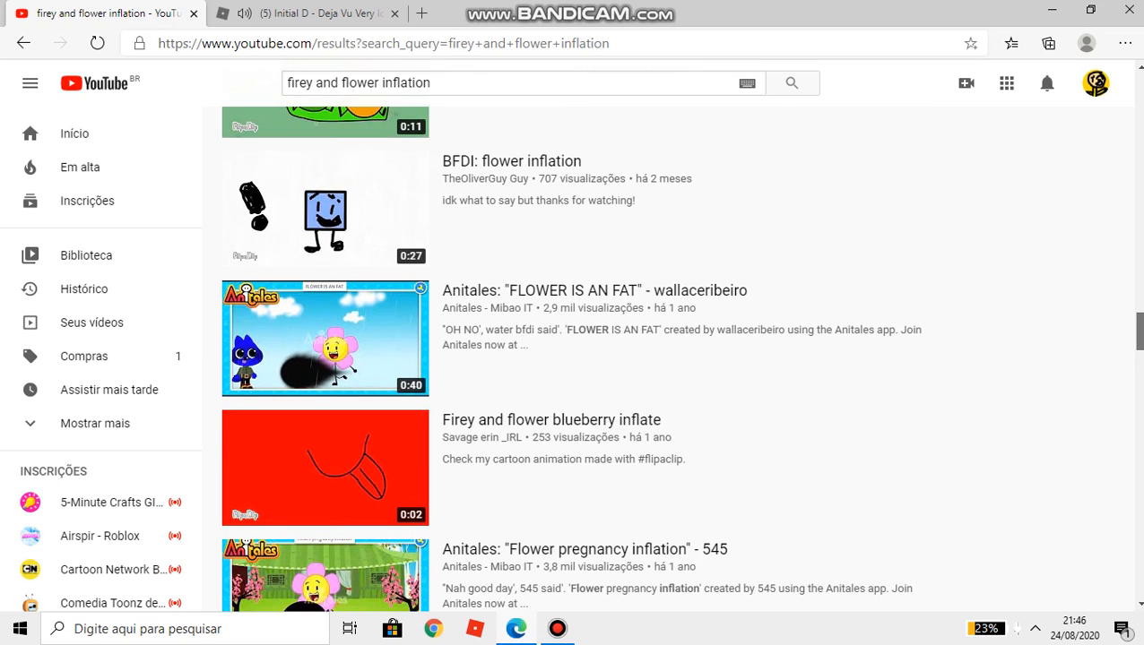
scroll(down, 3)
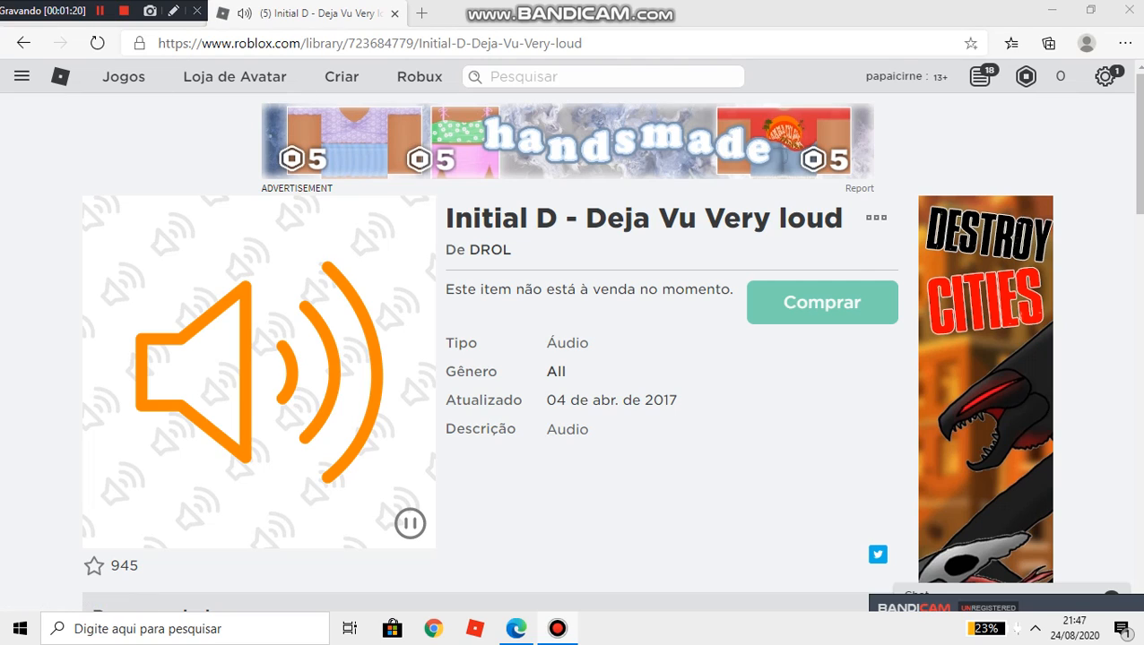
click(409, 524)
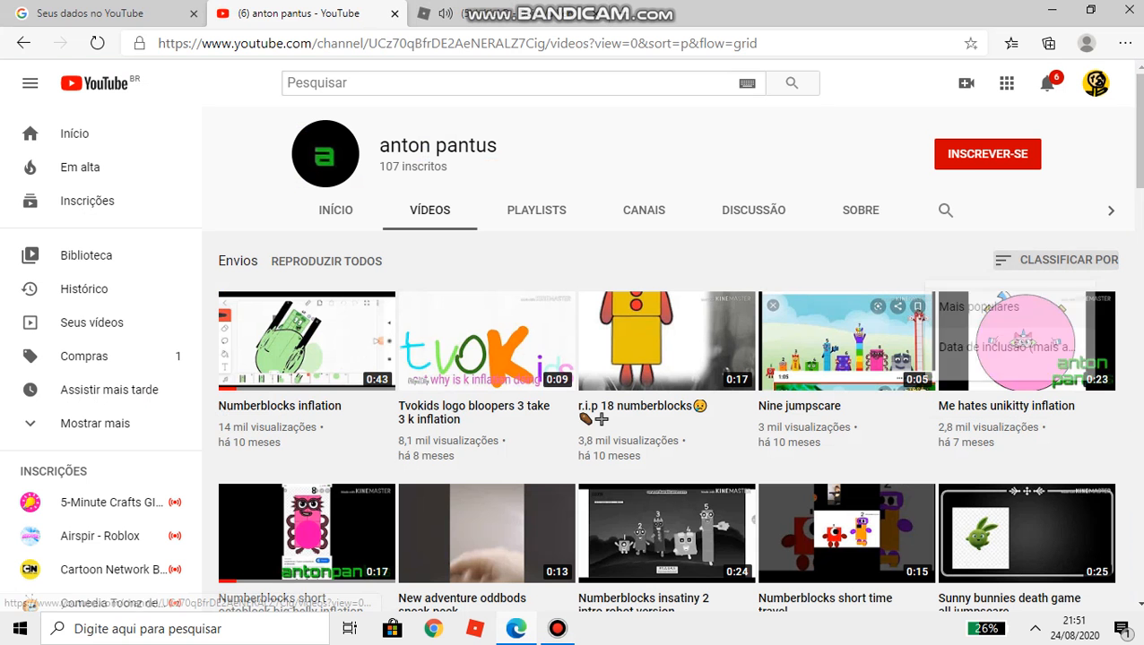
scroll(down, 3)
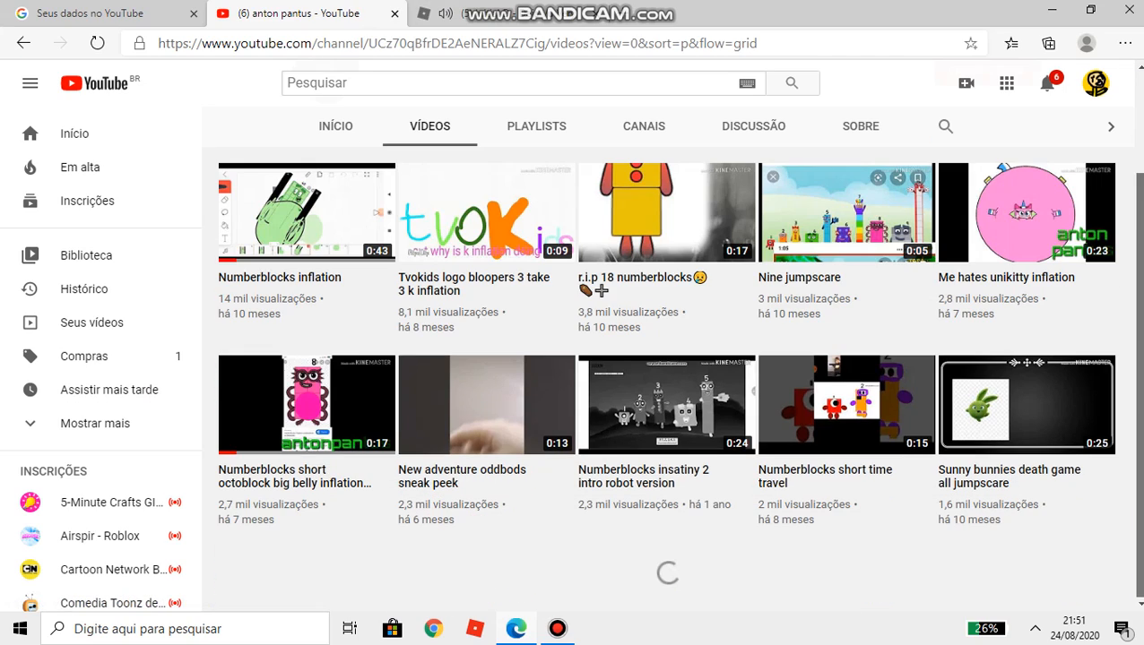
scroll(down, 3)
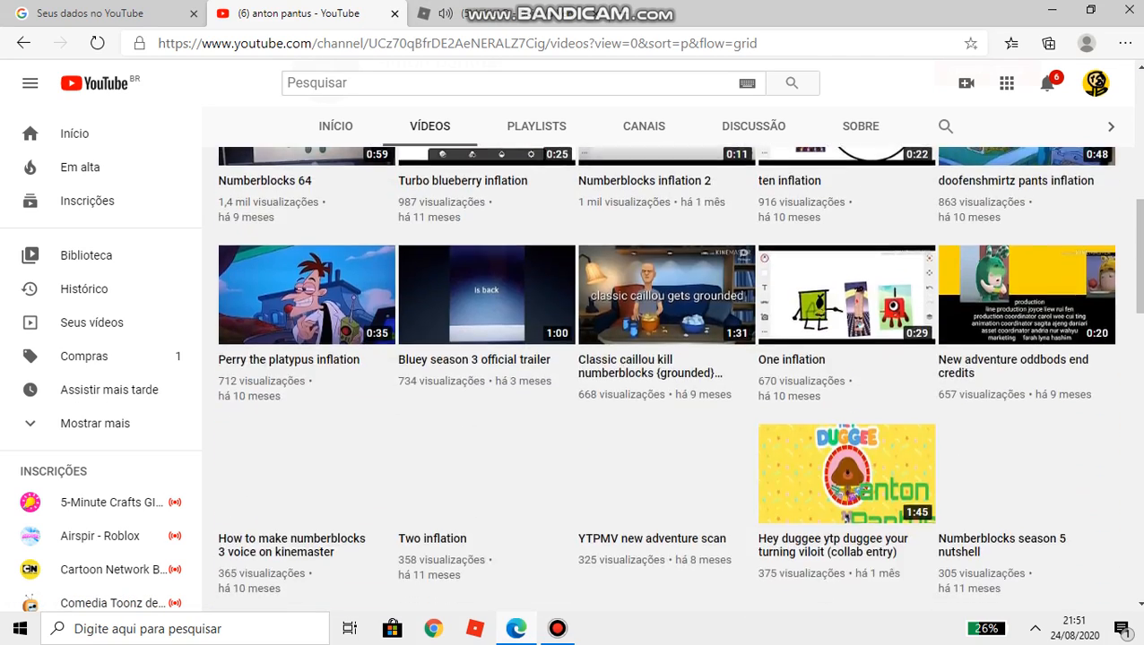
scroll(down, 3)
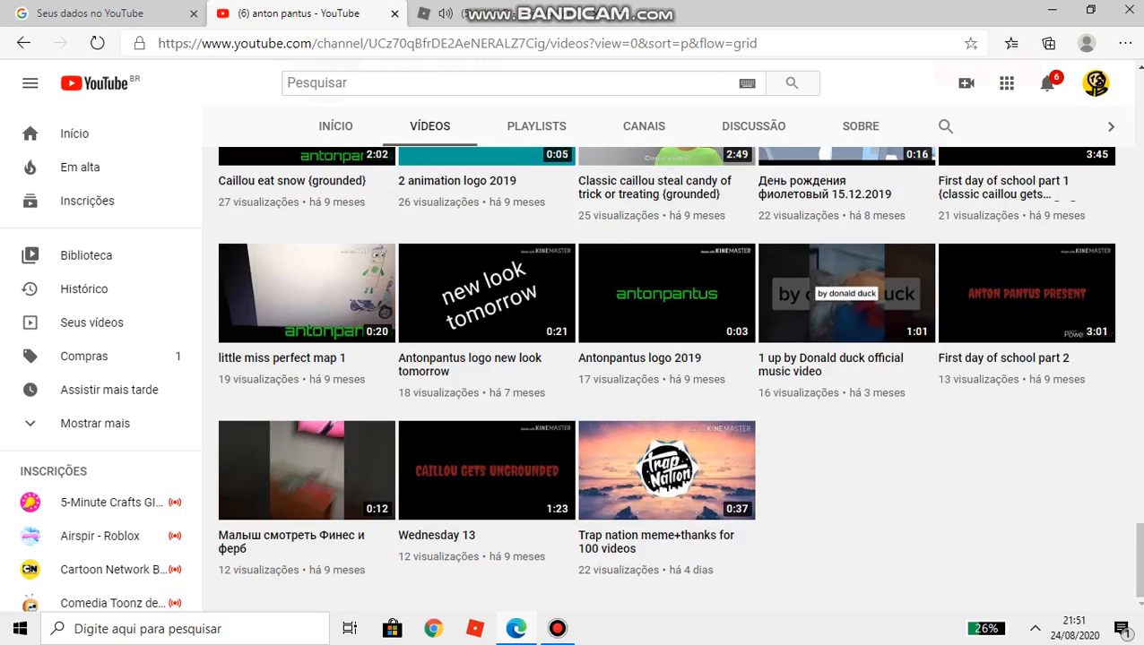
scroll(down, 3)
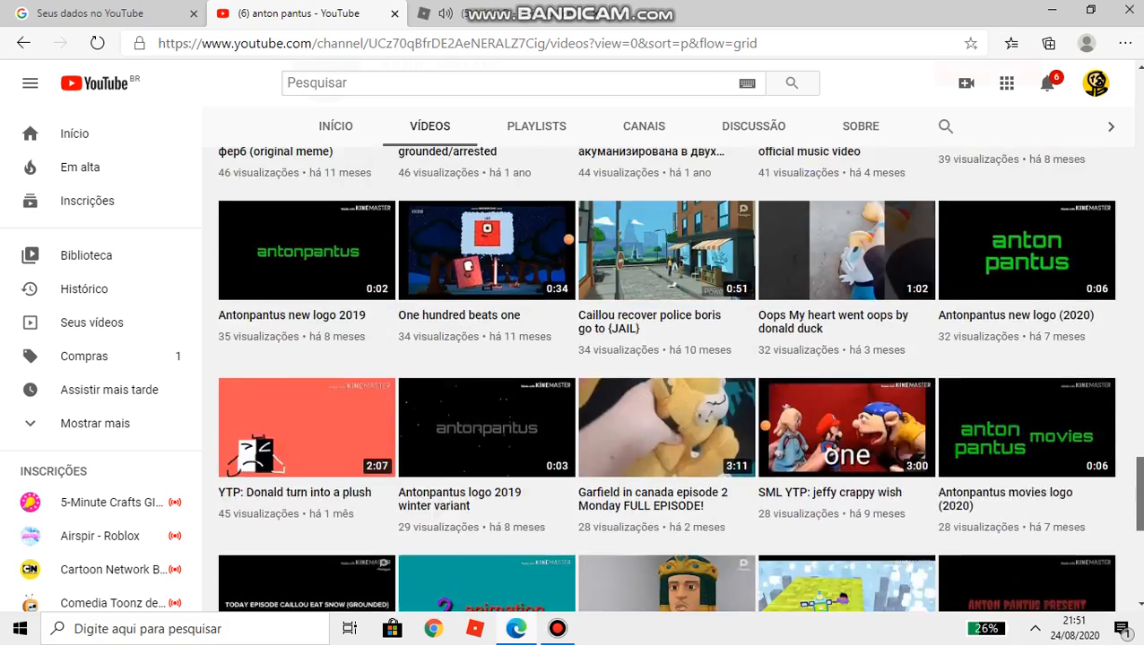
scroll(down, 3)
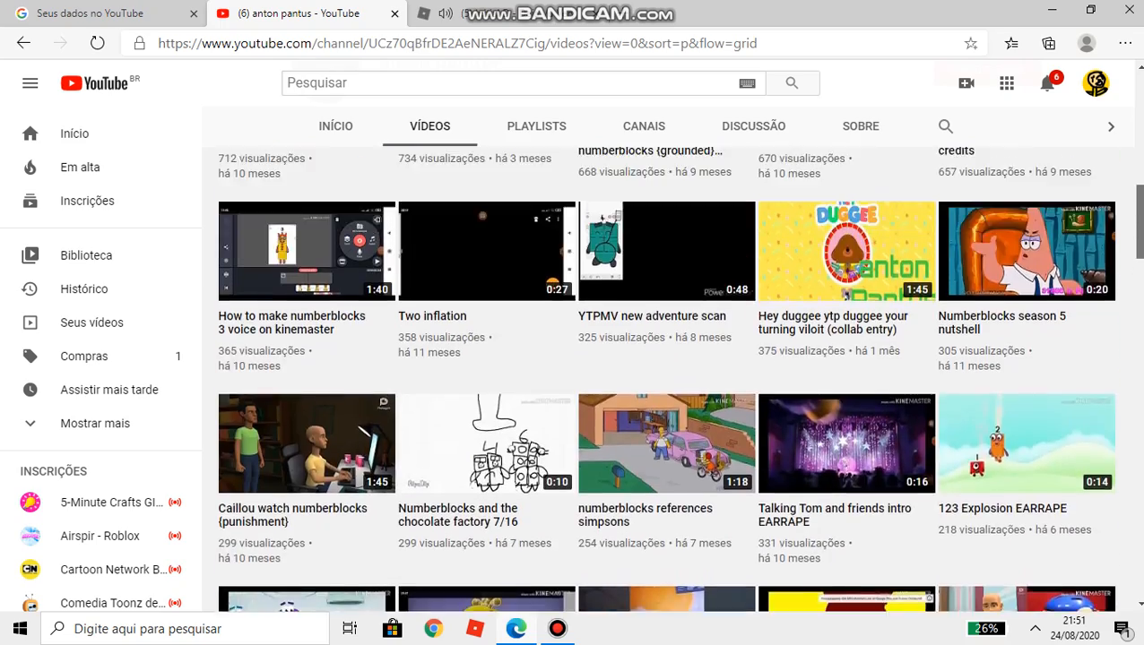
scroll(down, 3)
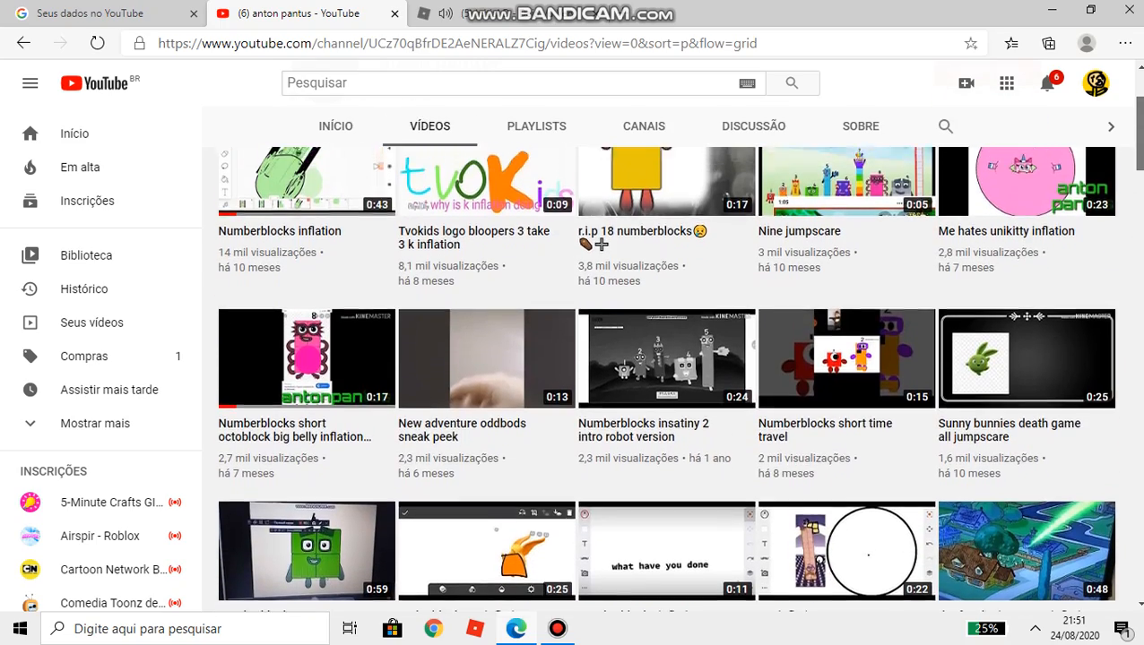
scroll(down, 3)
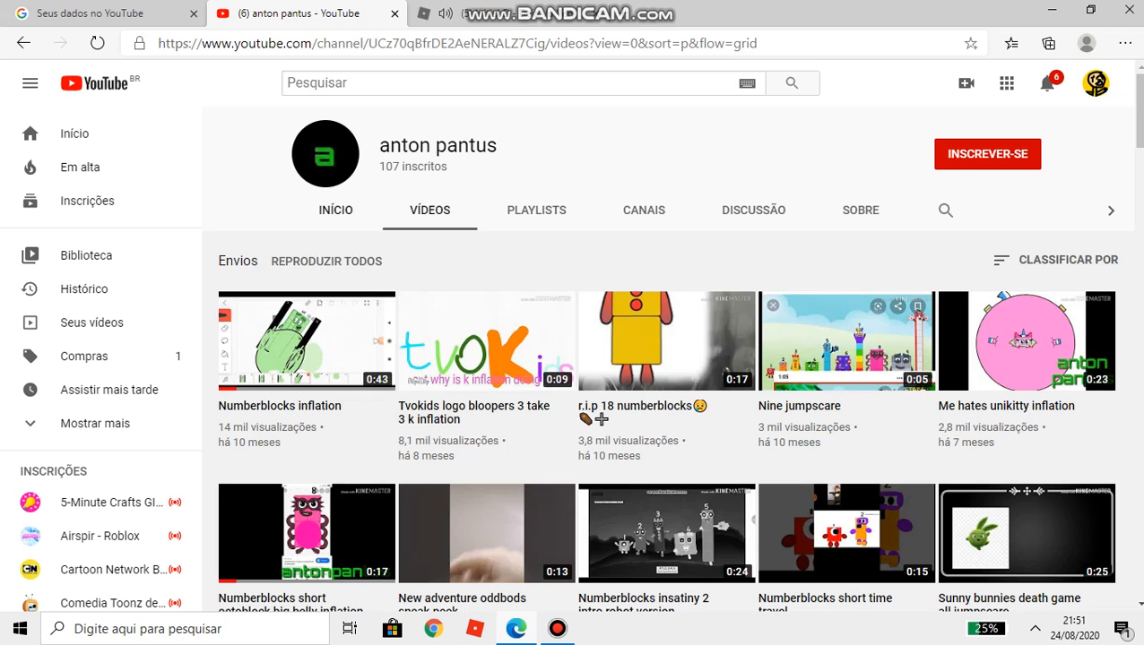
Switch to the anton pantus channel's INÍCIO home page and start searching 'mimefa'
click(335, 209)
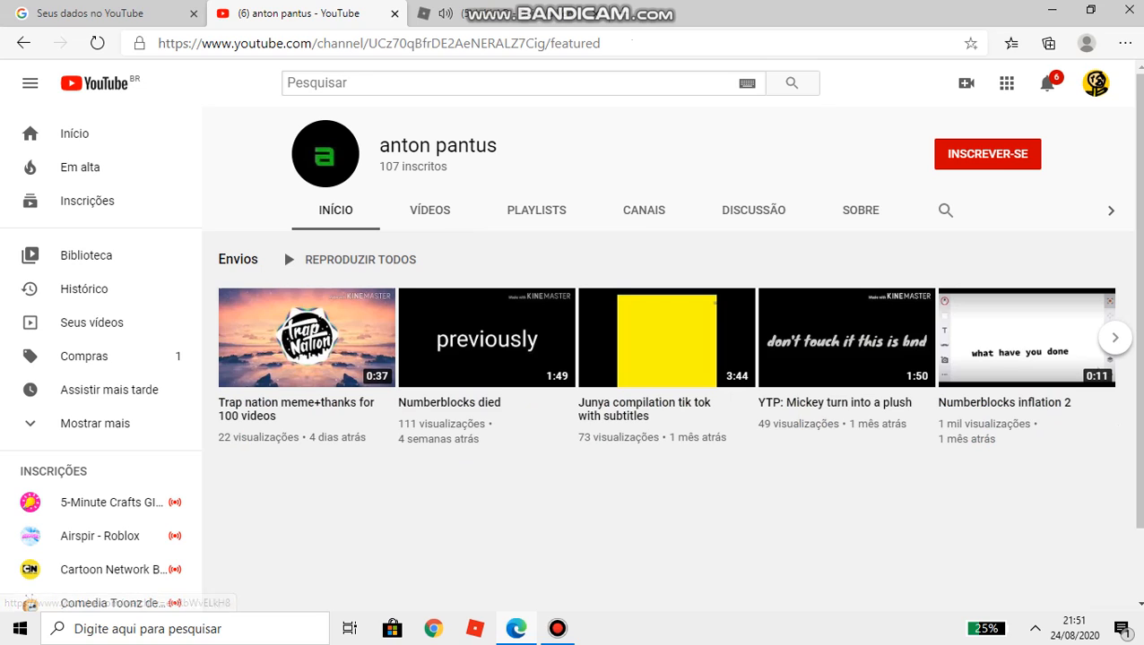
click(557, 627)
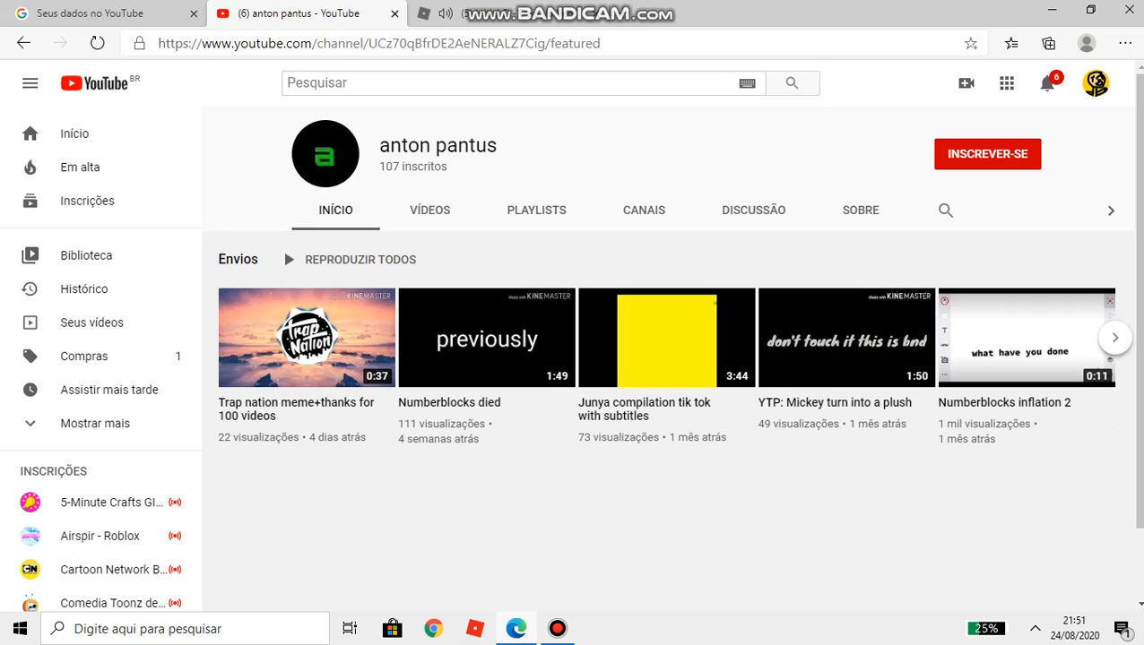
click(520, 83)
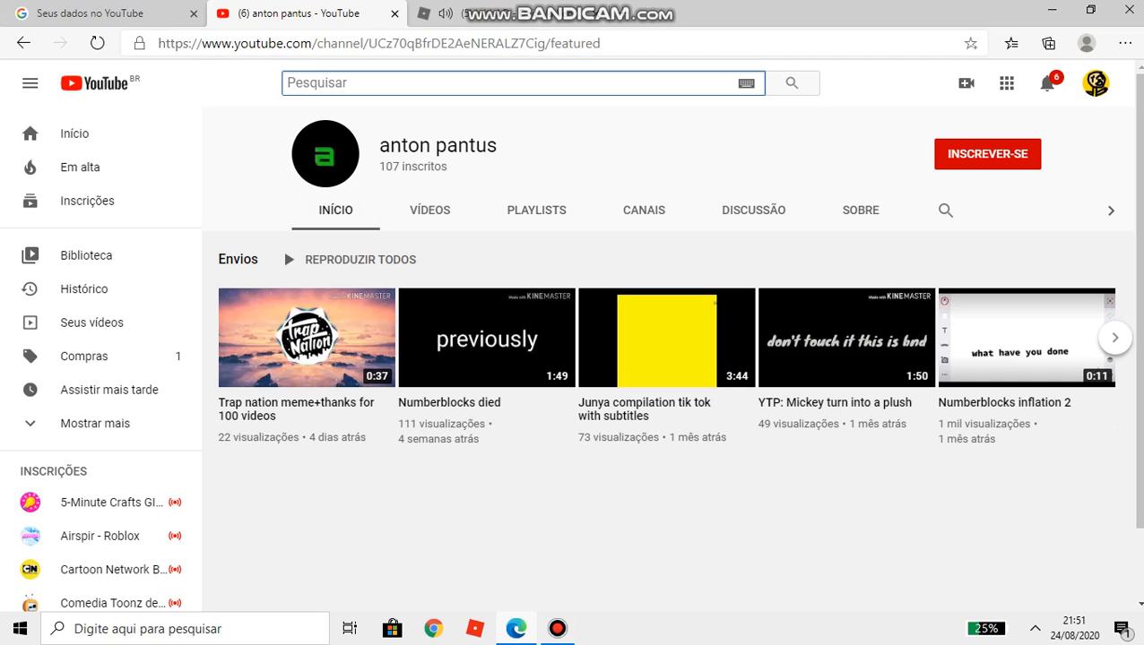
text(mimefa)
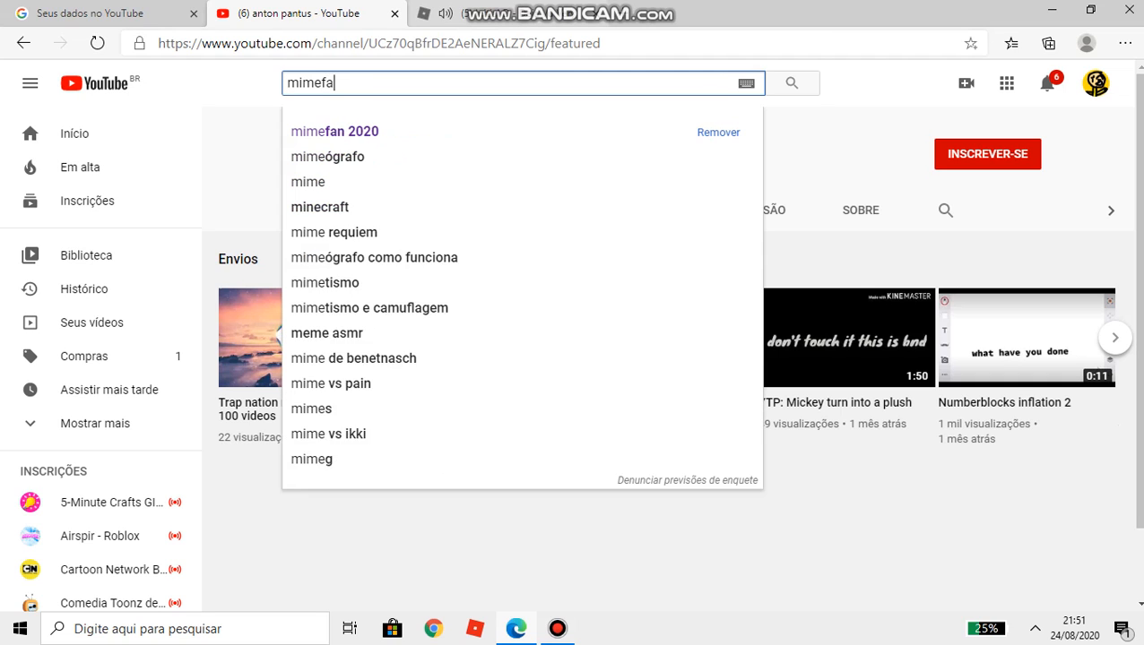